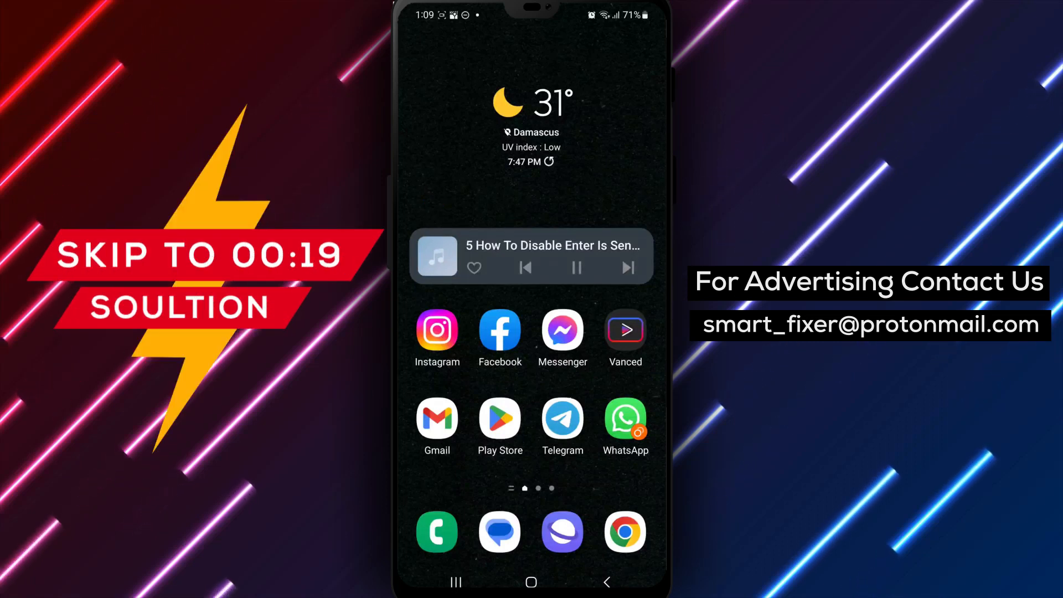
- Launch Telegram and pull out its side menu listing Contacts, Calls, Saved Messages and Settings
{"action": "left_click", "coordinate": [562, 417]}
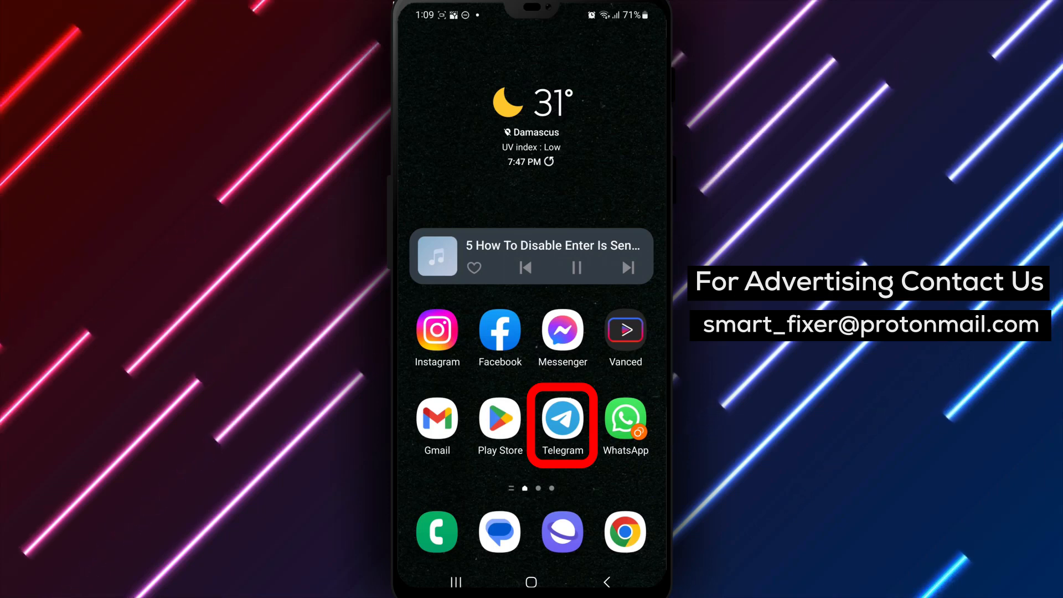
{"action": "left_click", "coordinate": [562, 420]}
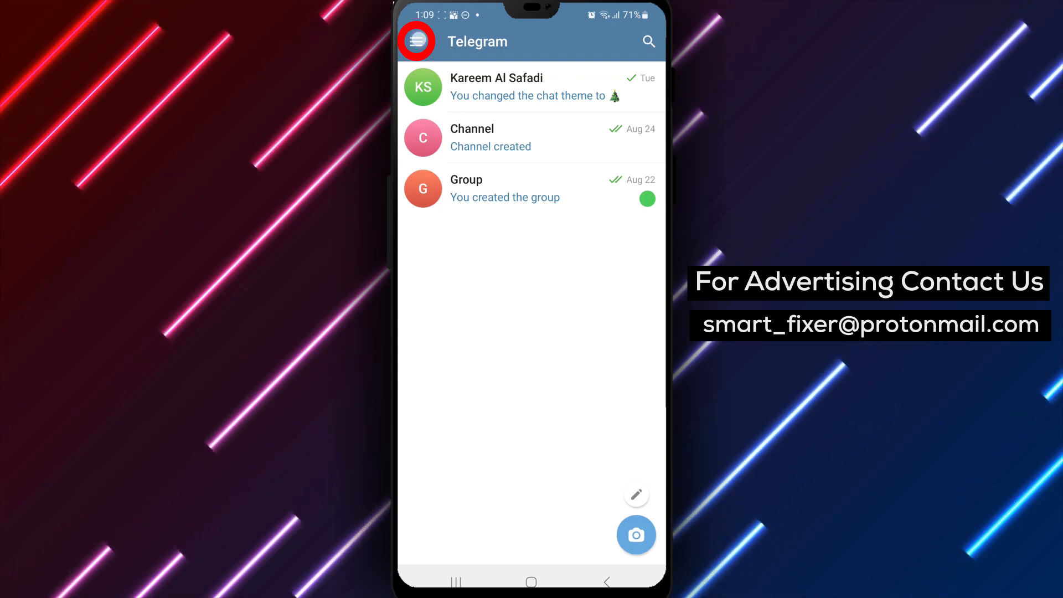
{"action": "left_click", "coordinate": [416, 42]}
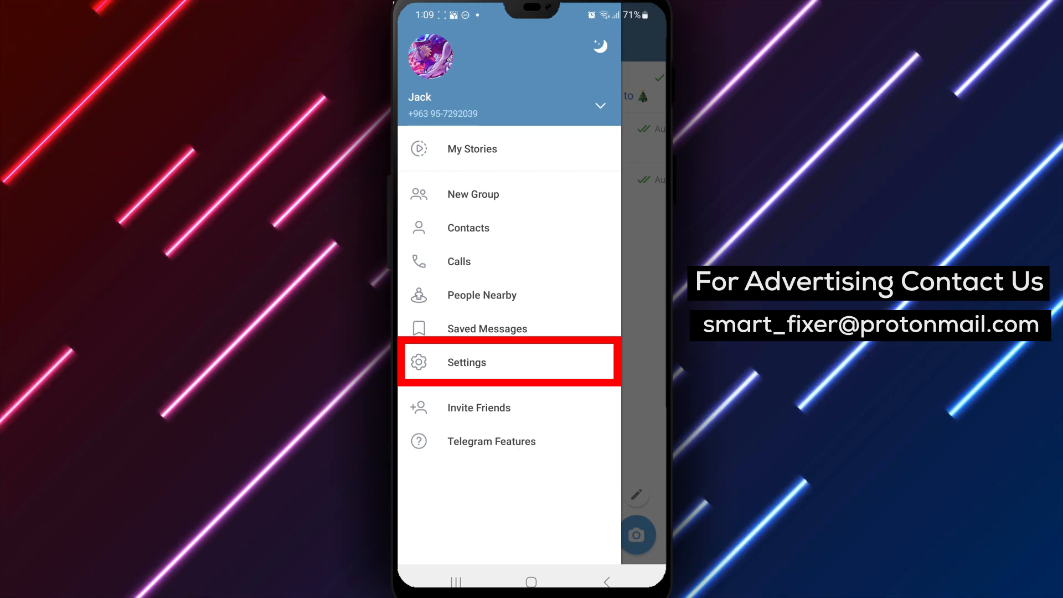
{"action": "left_click", "coordinate": [507, 362]}
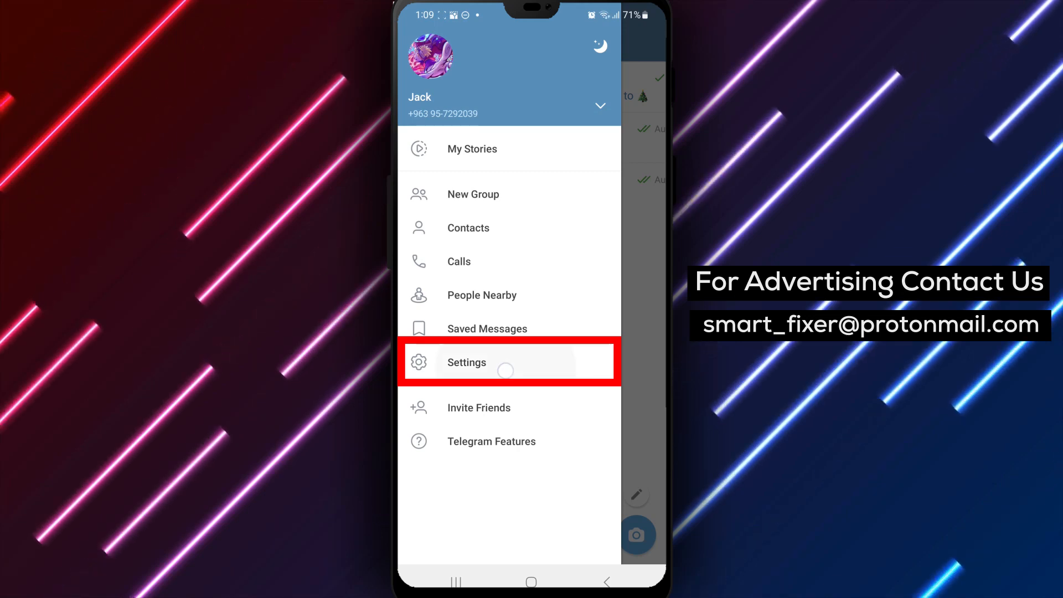
- Open Settings > Chat Settings and scroll down to the Media and Sound options
{"action": "left_click", "coordinate": [466, 362]}
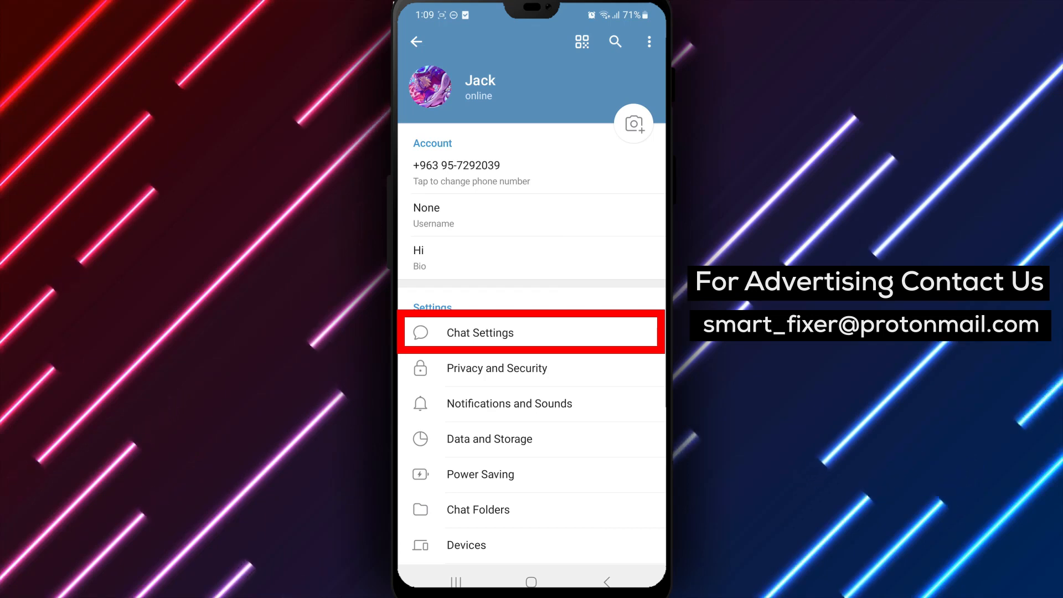
{"action": "left_click", "coordinate": [479, 332]}
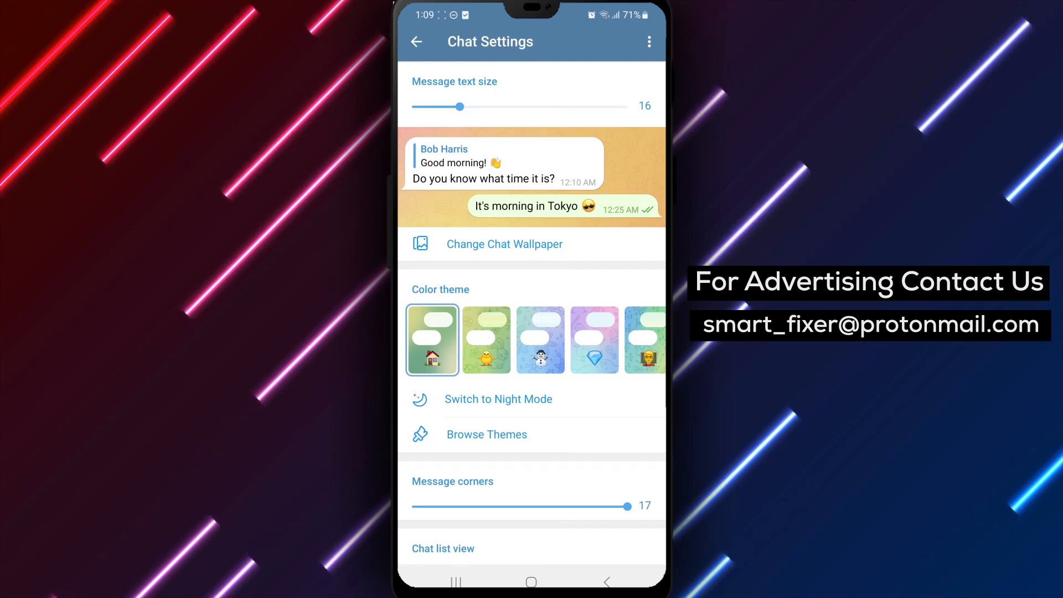
{"action": "scroll", "scroll_direction": "down", "scroll_amount": 3}
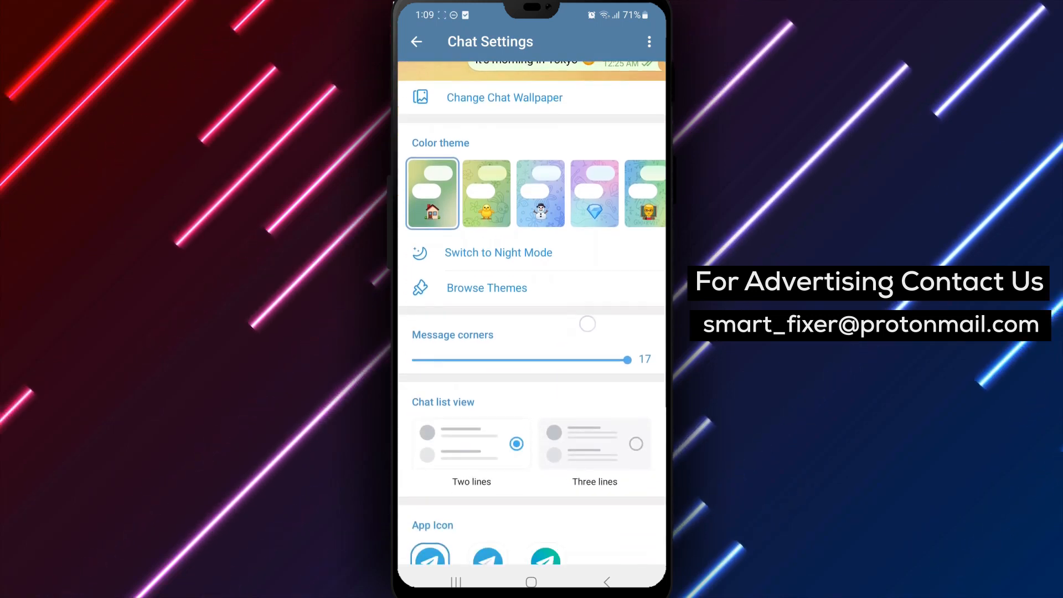
{"action": "scroll", "scroll_direction": "down", "scroll_amount": 3}
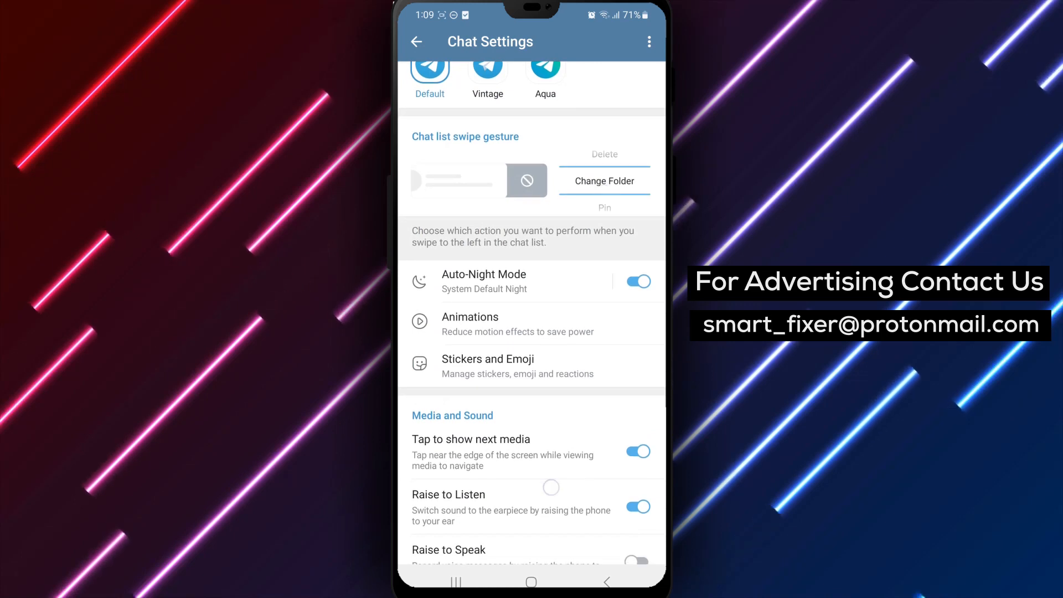
{"action": "scroll", "scroll_direction": "down", "scroll_amount": 3}
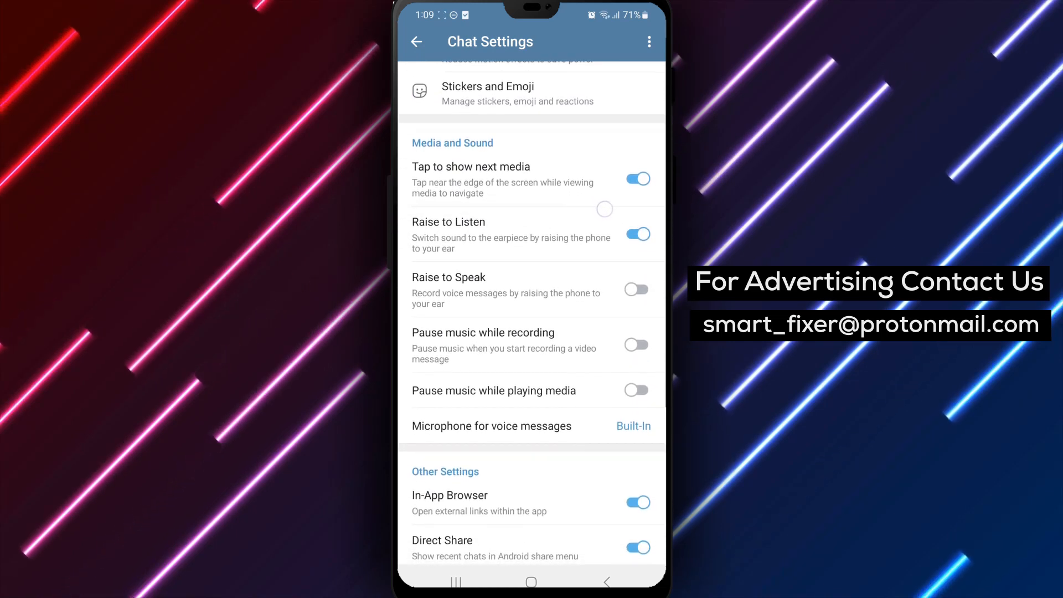
- Scroll to Other Settings and toggle Send with Enter on, then back off
{"action": "scroll", "scroll_direction": "down", "scroll_amount": 3}
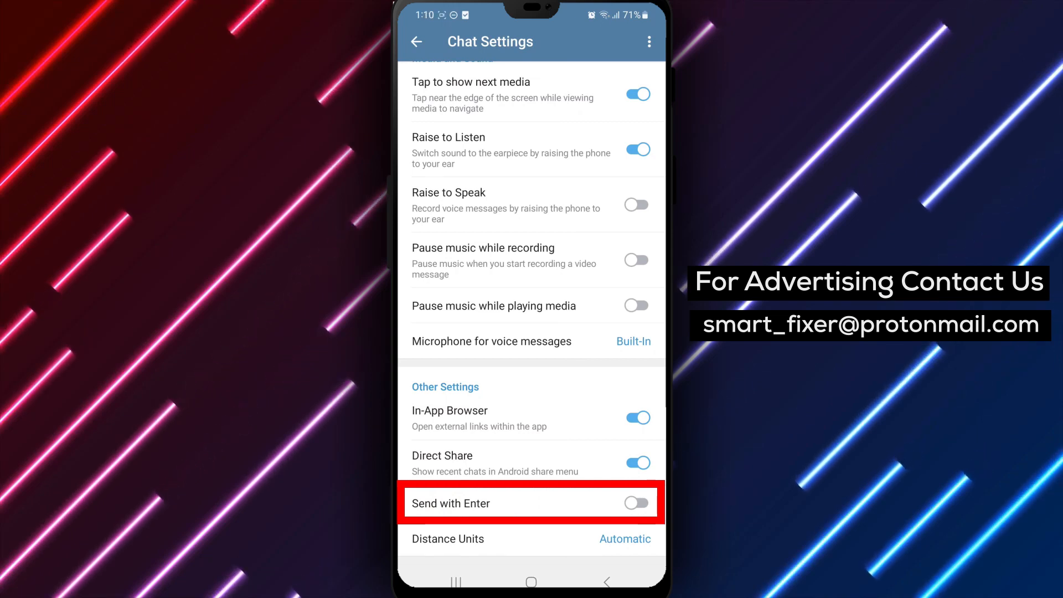
{"action": "left_click", "coordinate": [636, 502]}
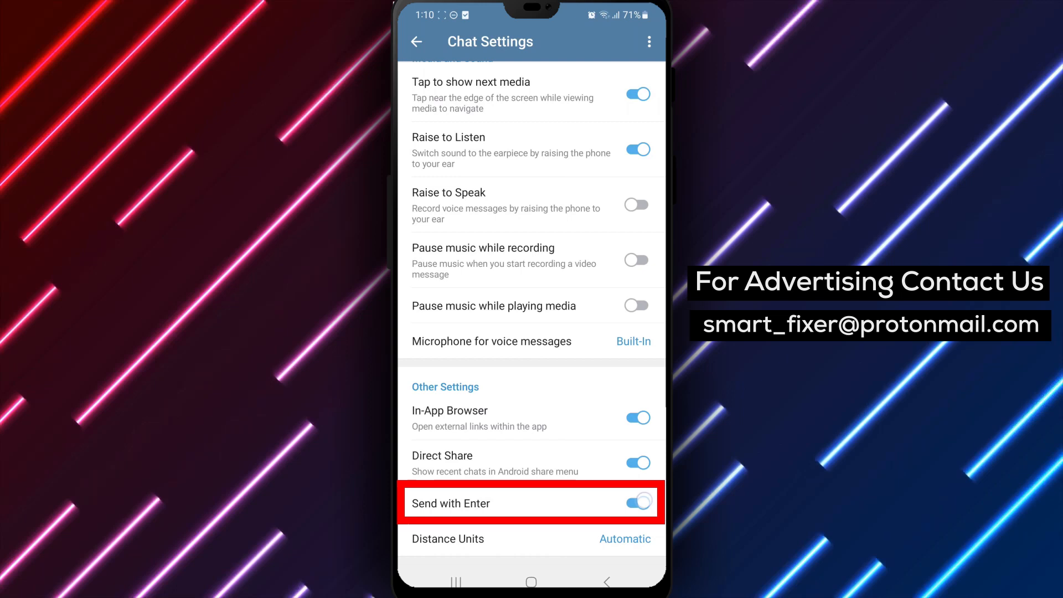
{"action": "left_click", "coordinate": [636, 503]}
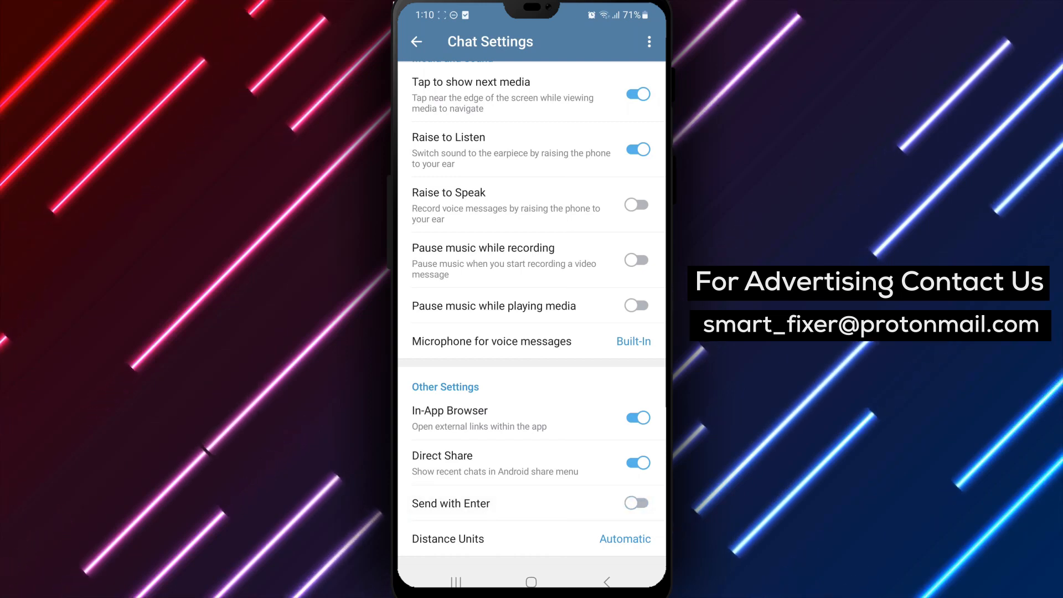